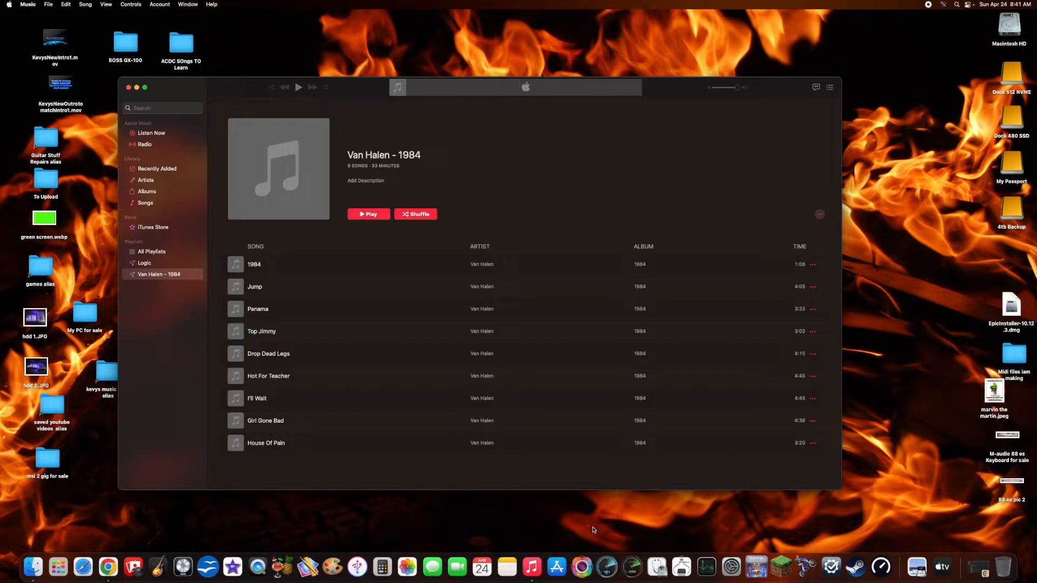
mouse_move(445, 456)
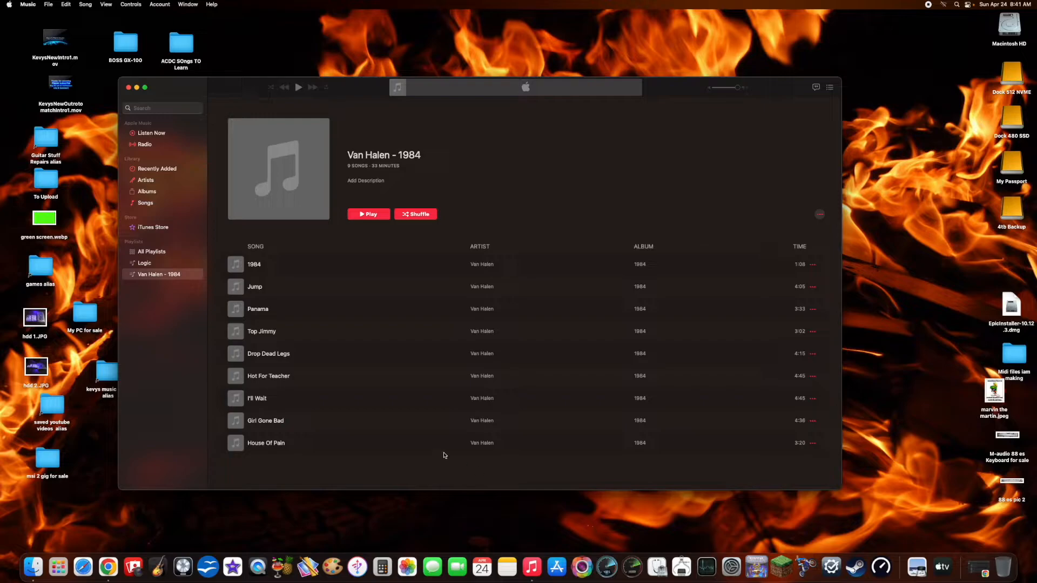
- Browse Albums and All Playlists, then open the Van Halen - 1984 playlist
click(147, 192)
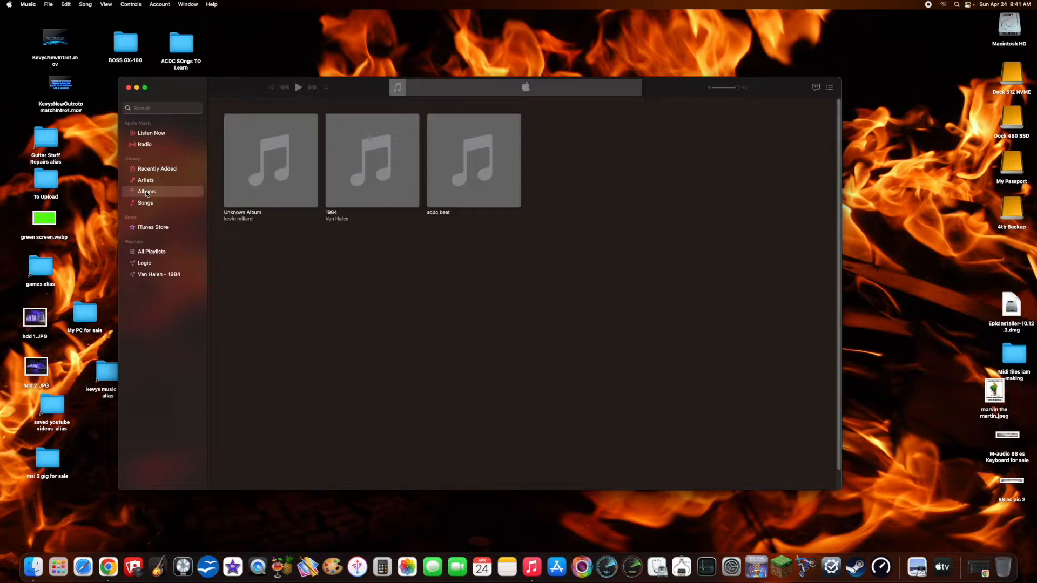
mouse_move(115, 206)
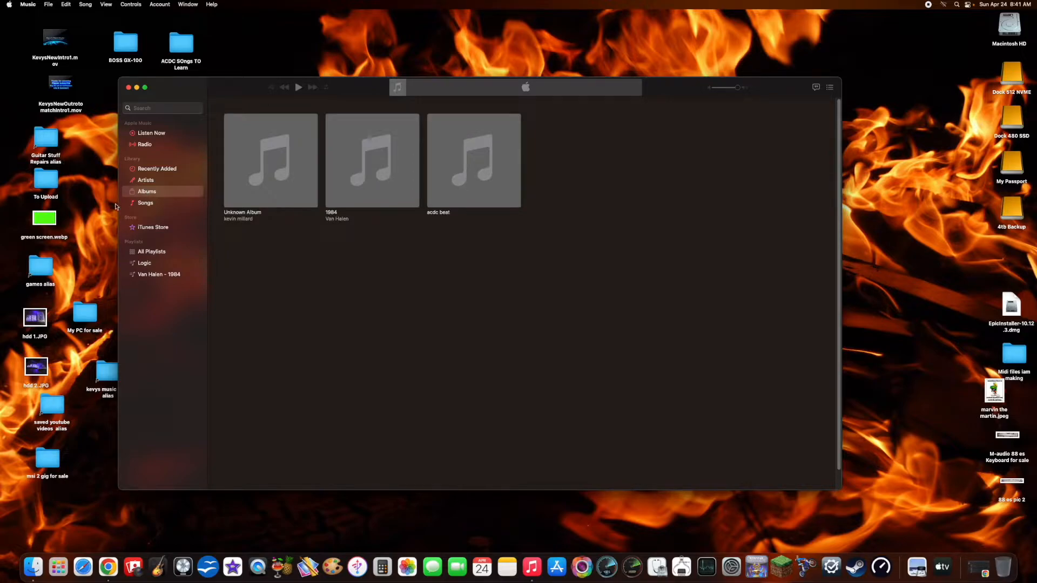
mouse_move(138, 172)
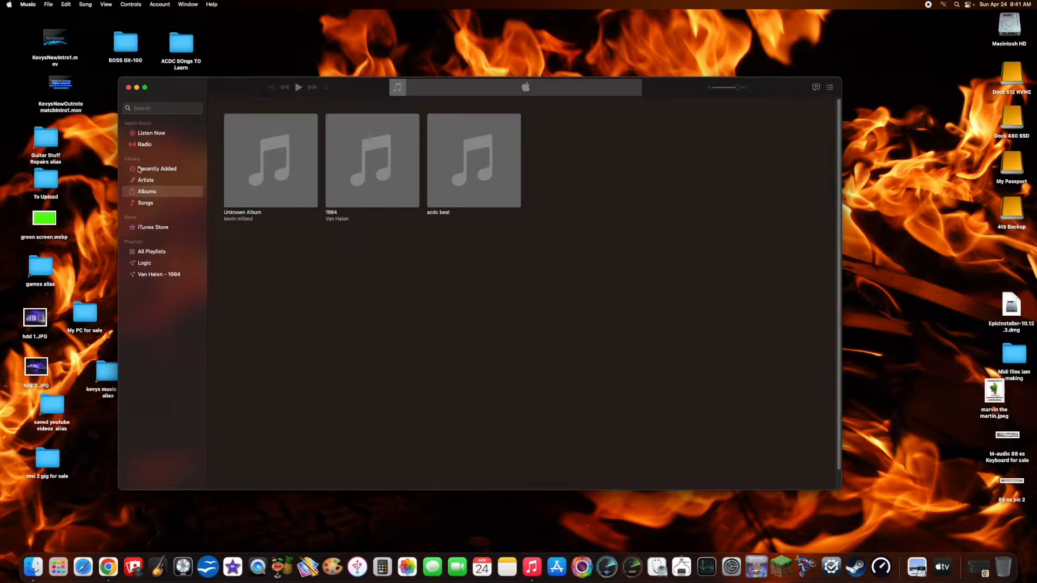
click(152, 252)
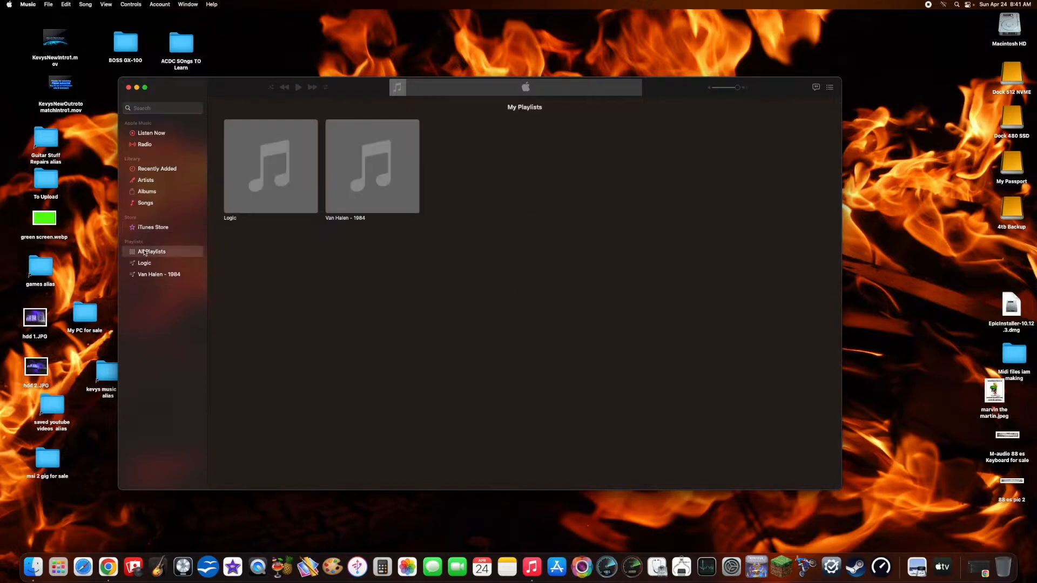
double_click(373, 166)
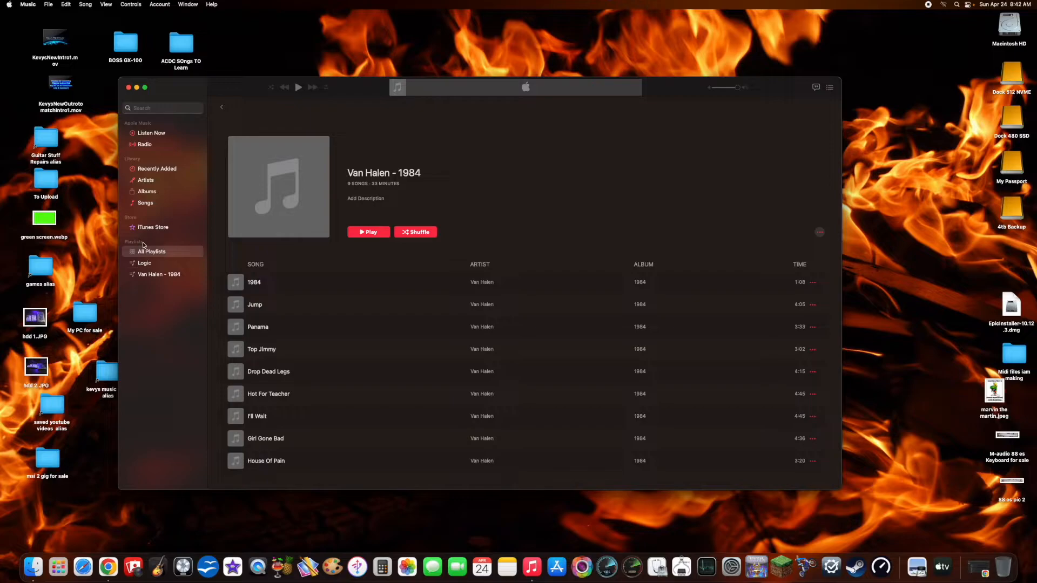
- Check Recently Added and Albums, then list every song in the library
click(157, 168)
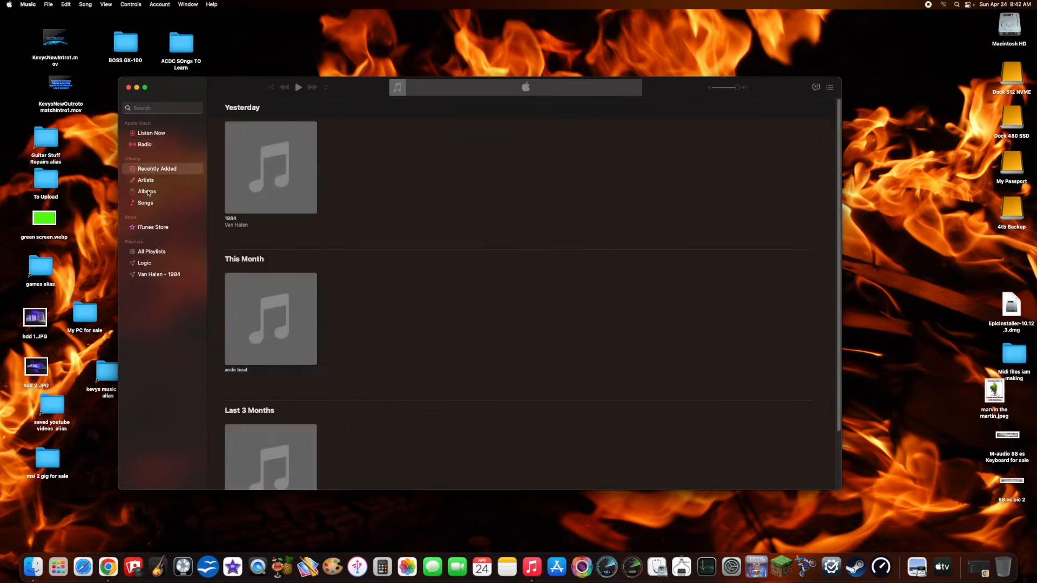
click(146, 191)
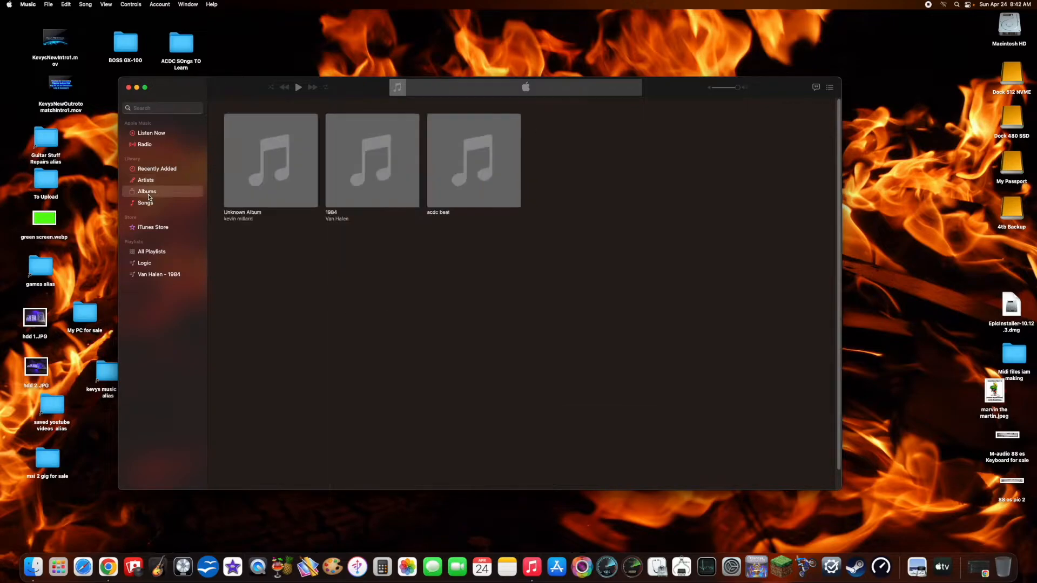
click(146, 203)
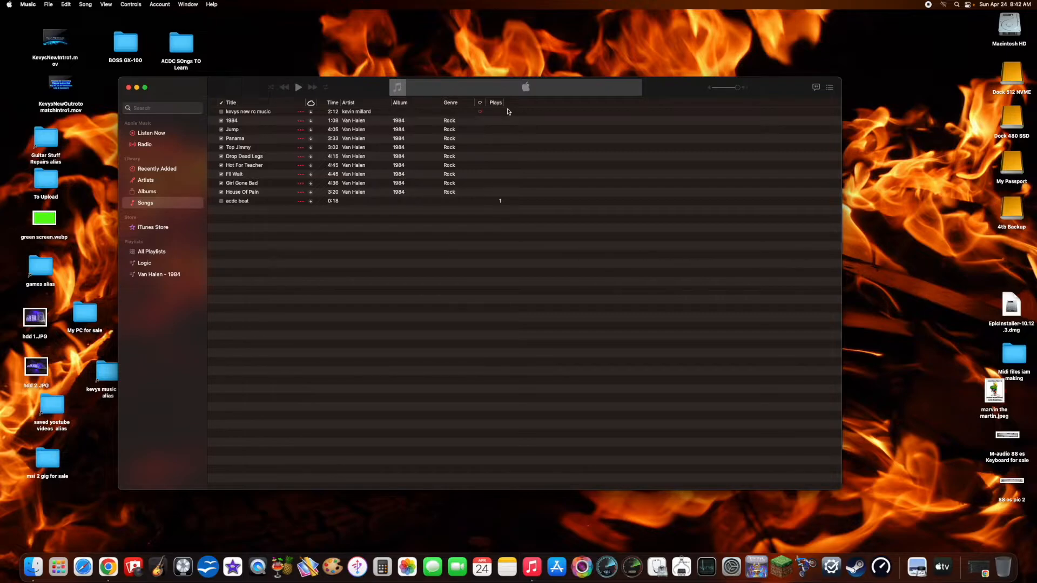
mouse_move(386, 20)
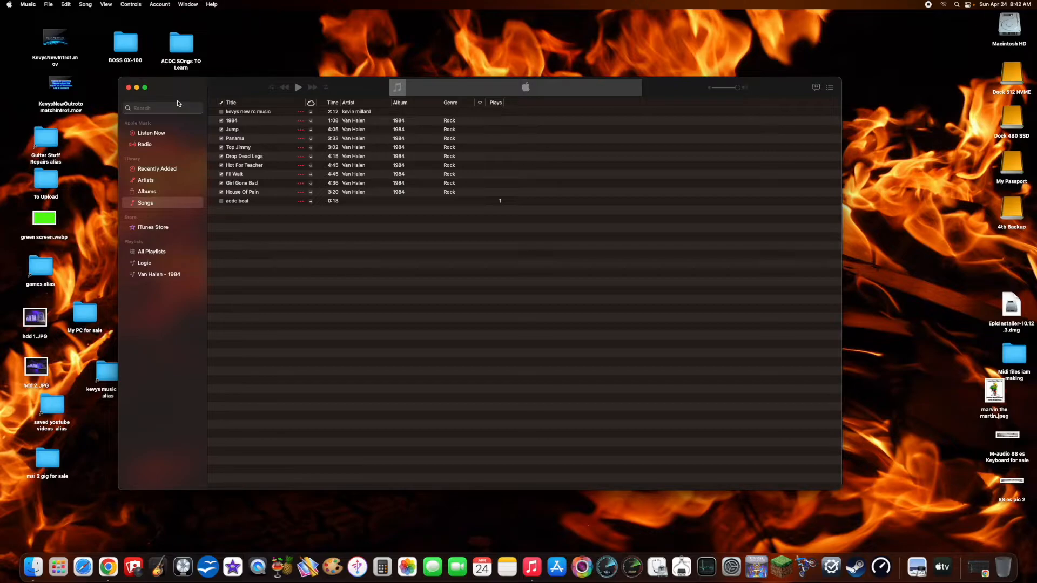
mouse_move(303, 139)
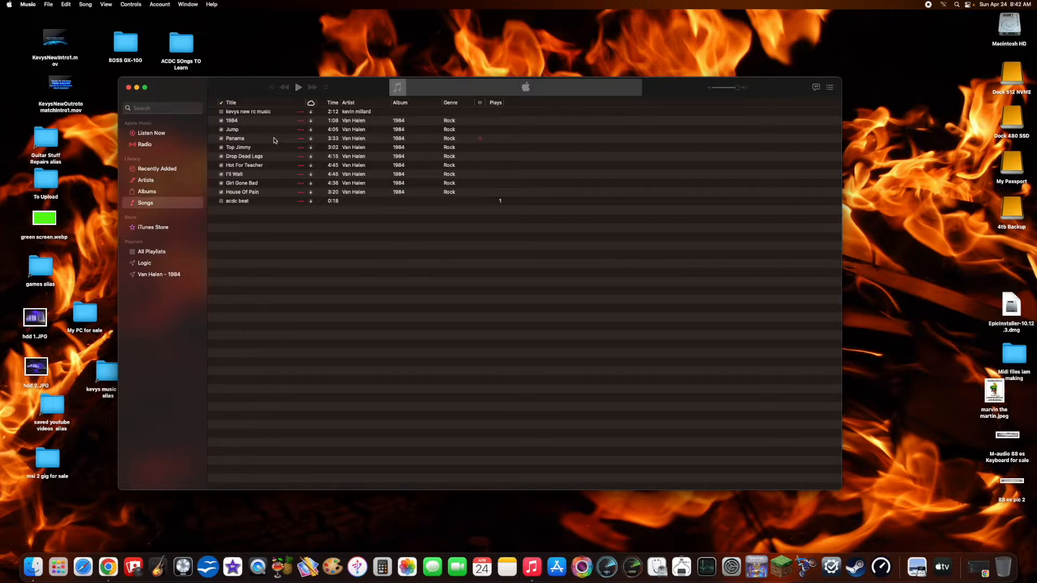
- Open the Music menu in the menu bar
click(25, 4)
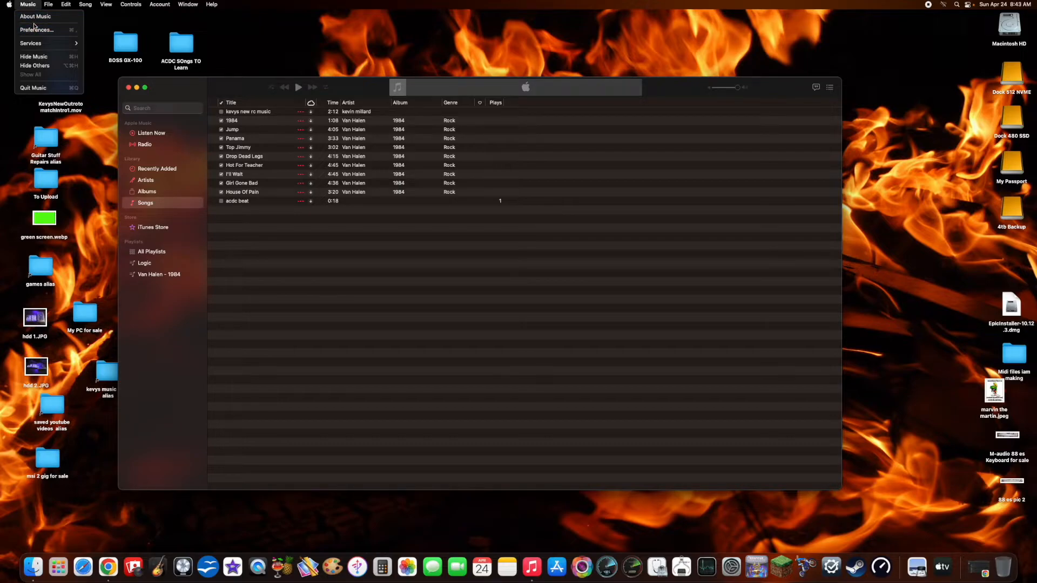
- In General preferences, leave Songs list checkboxes turned on and confirm with OK
click(34, 29)
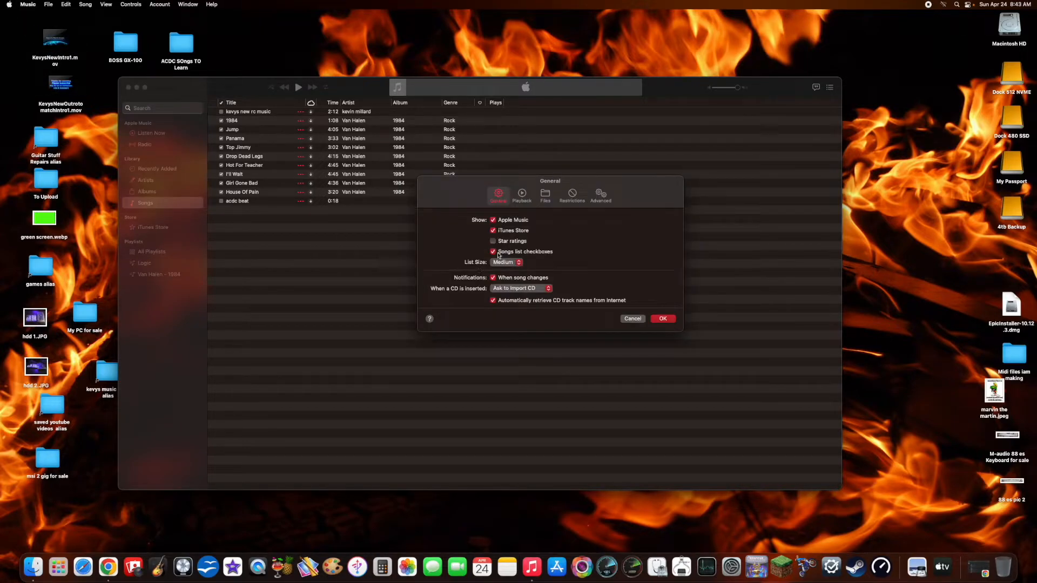
click(493, 251)
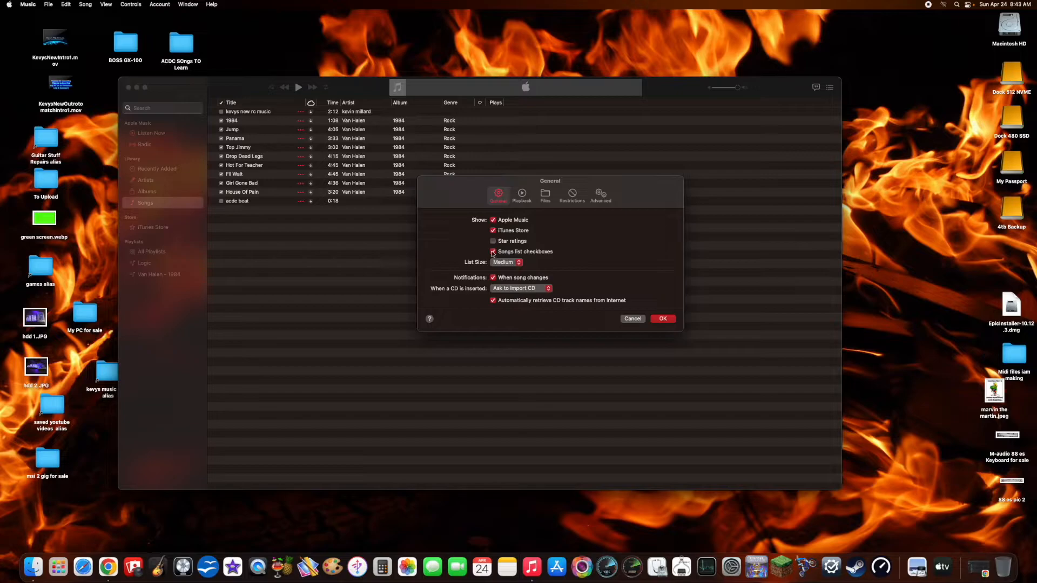
click(492, 252)
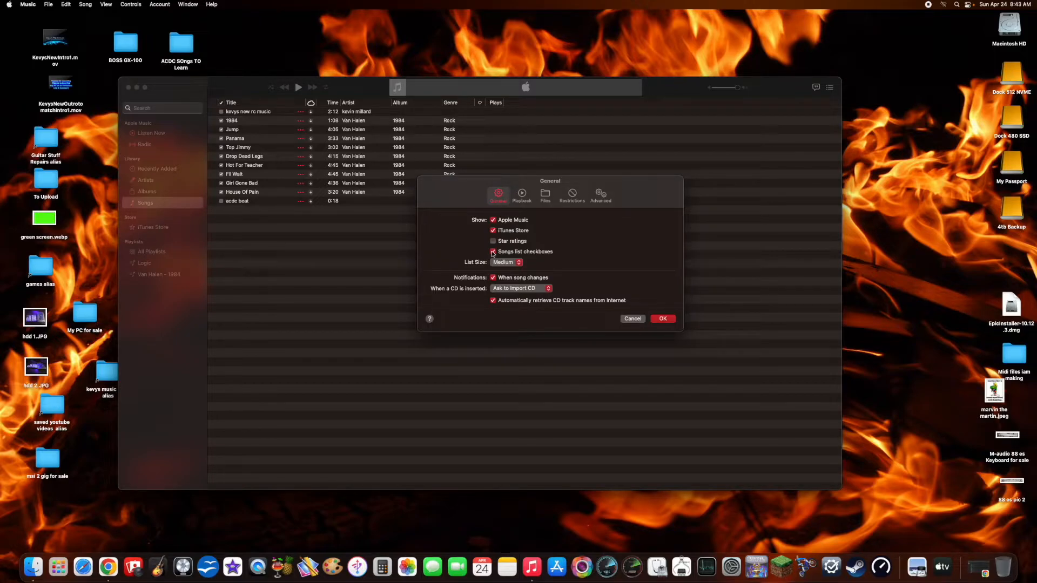
click(492, 252)
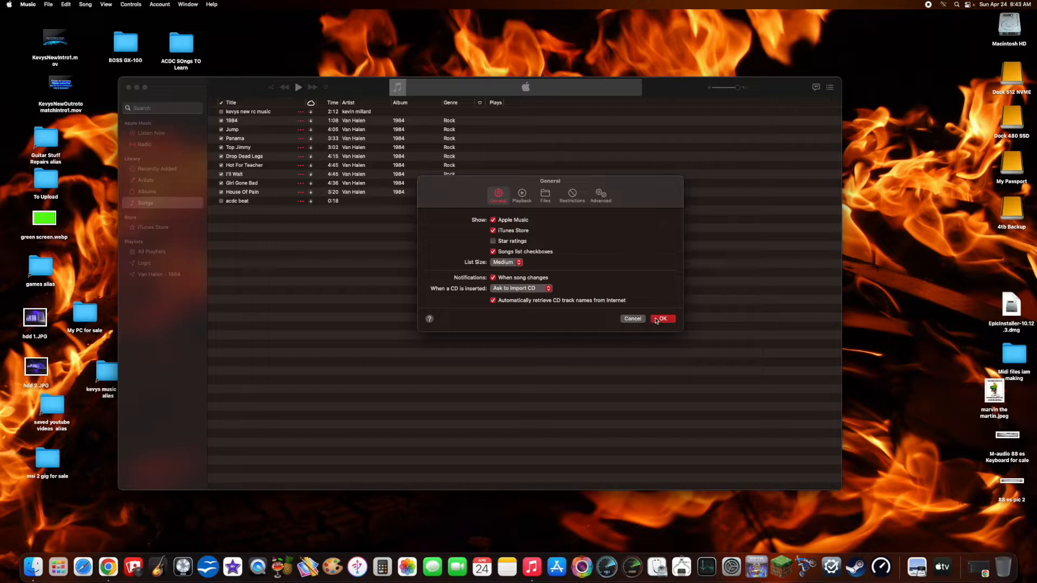
click(663, 319)
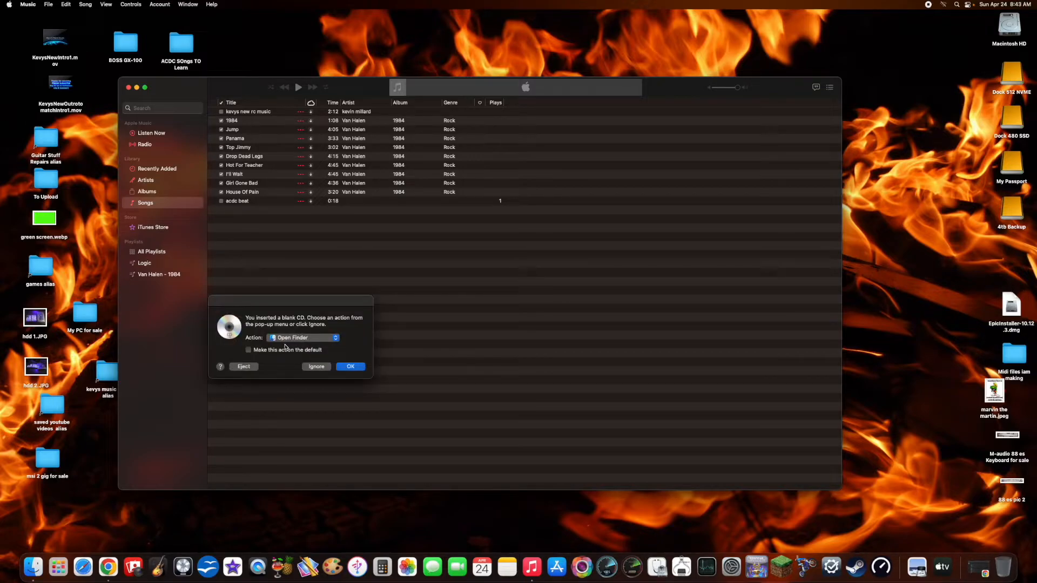
- Accept Open Finder as the blank CD's action
click(351, 367)
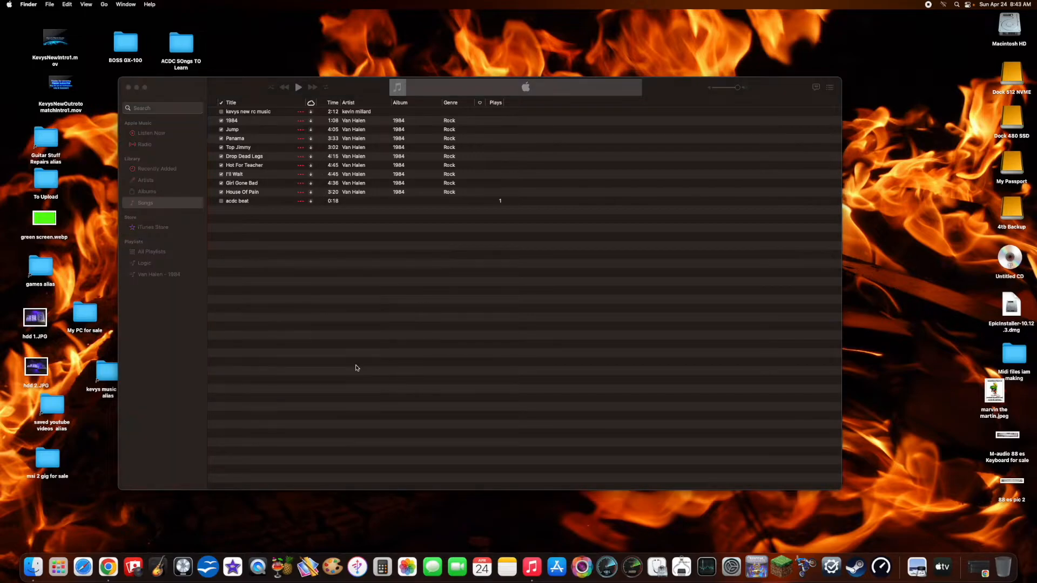
mouse_move(360, 365)
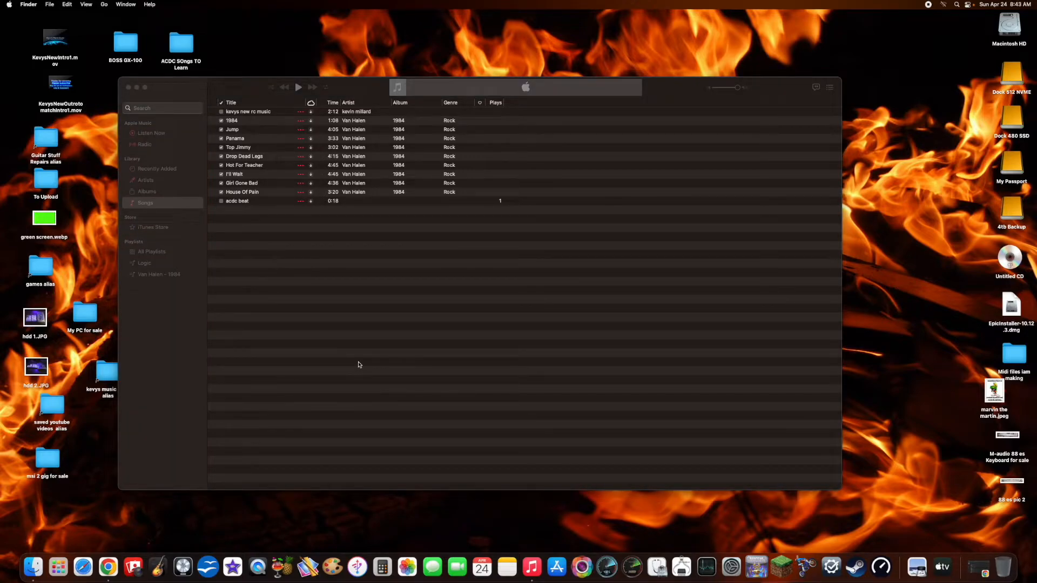
mouse_move(398, 343)
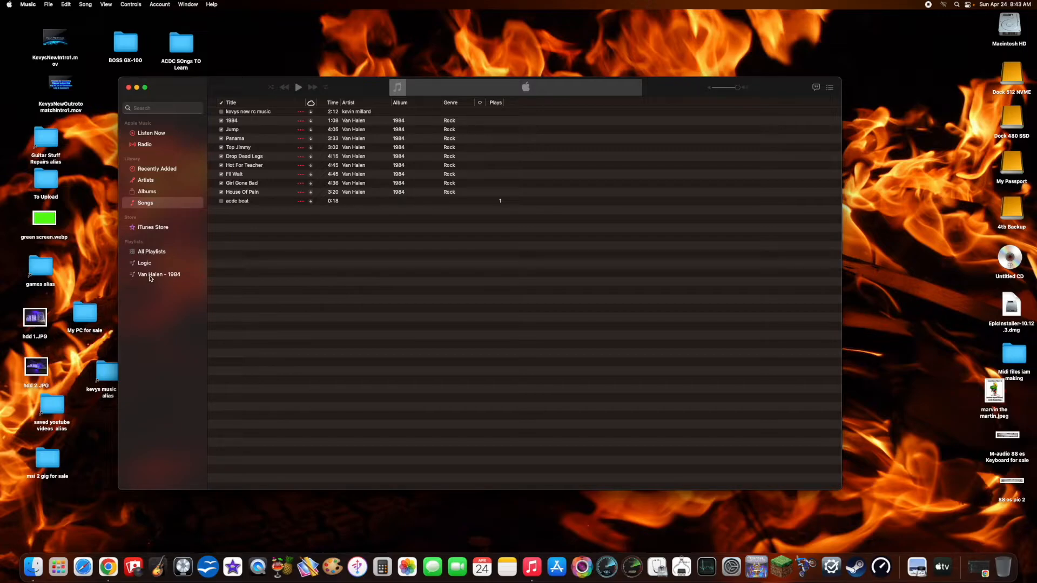
- Open the Van Halen - 1984 playlist, check the File menu, and show its options menu
click(159, 274)
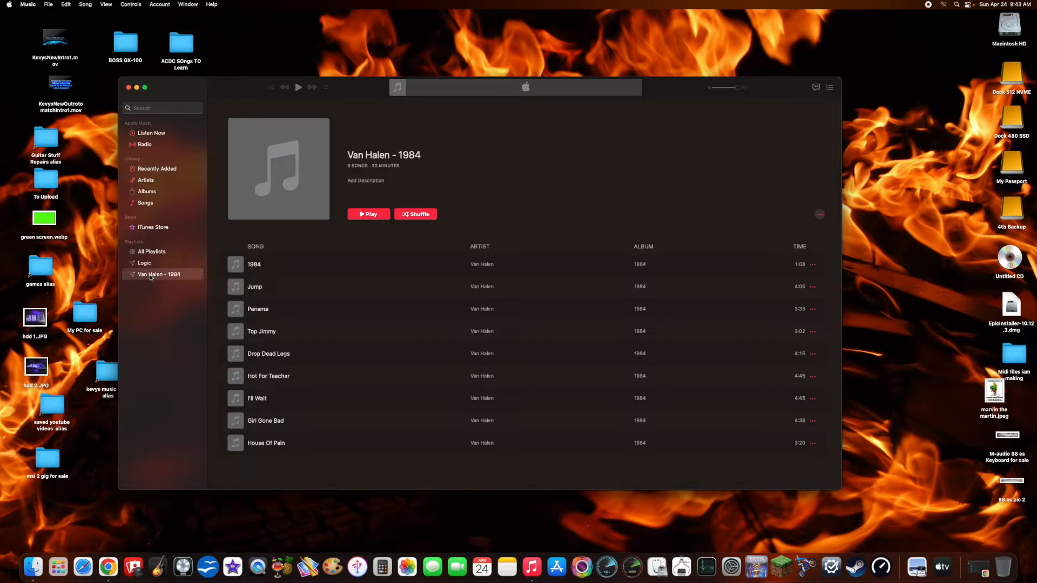
mouse_move(117, 54)
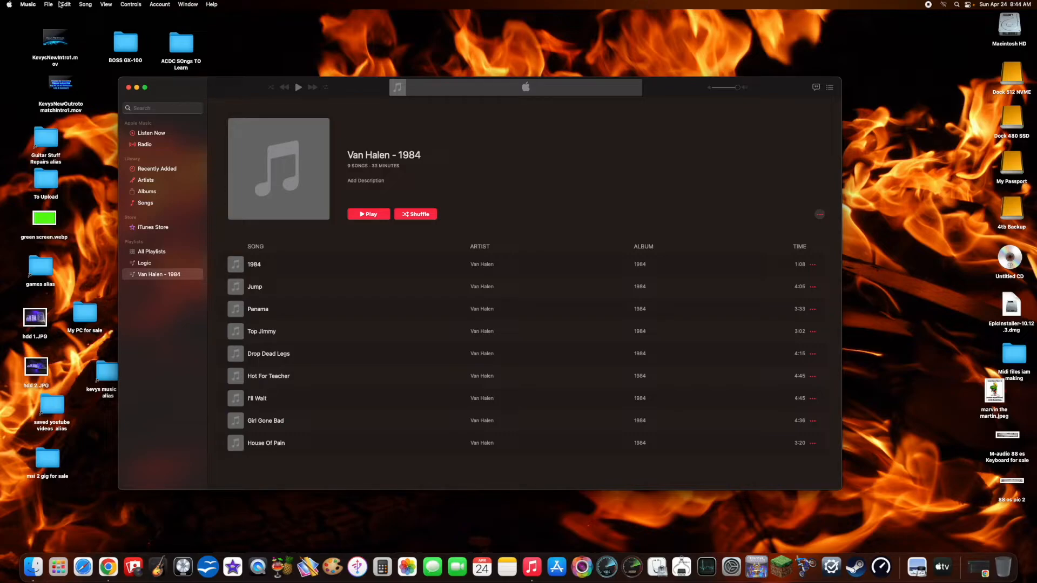
click(47, 4)
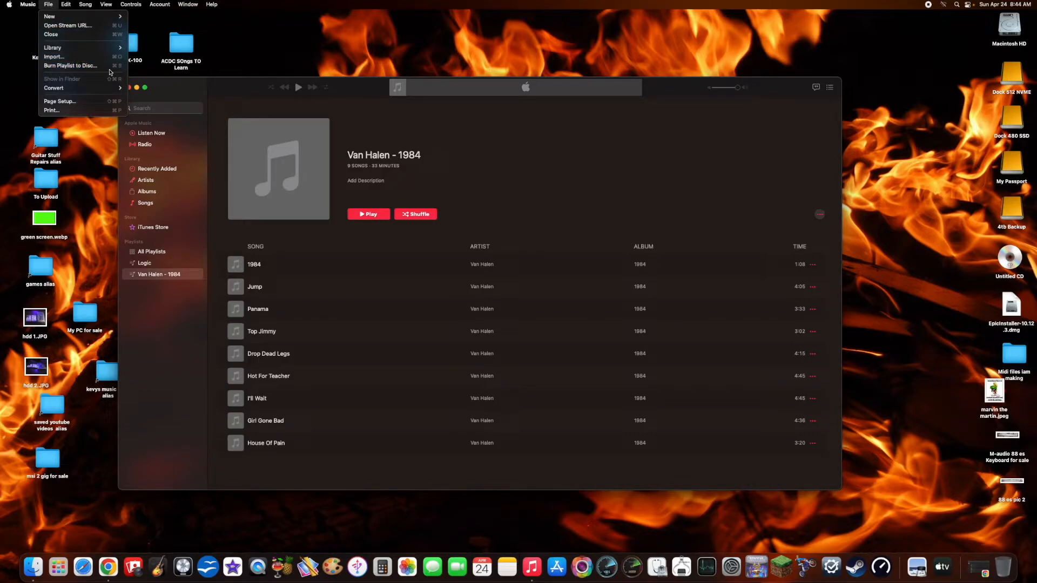
click(820, 215)
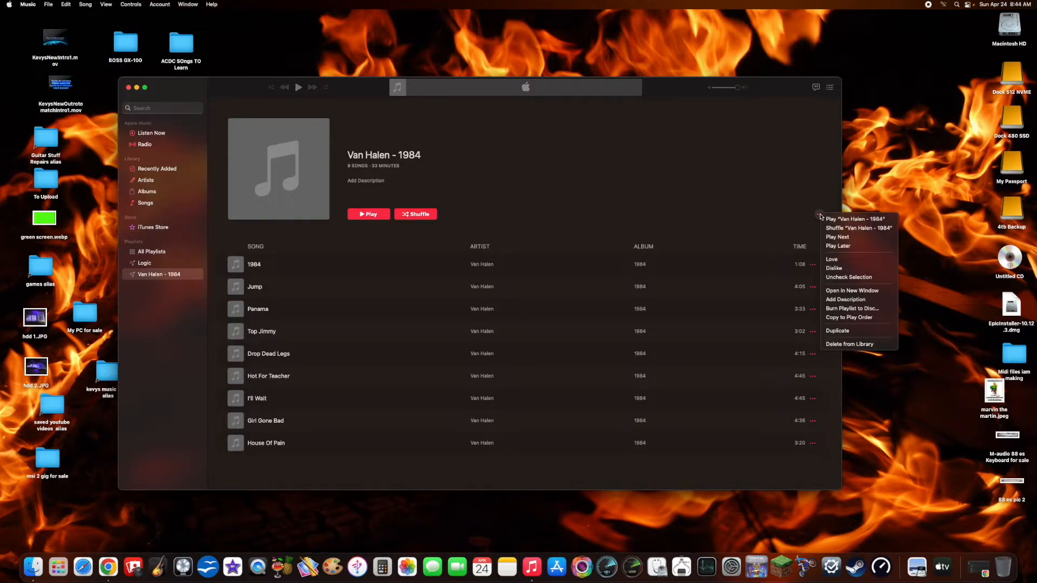
mouse_move(852, 253)
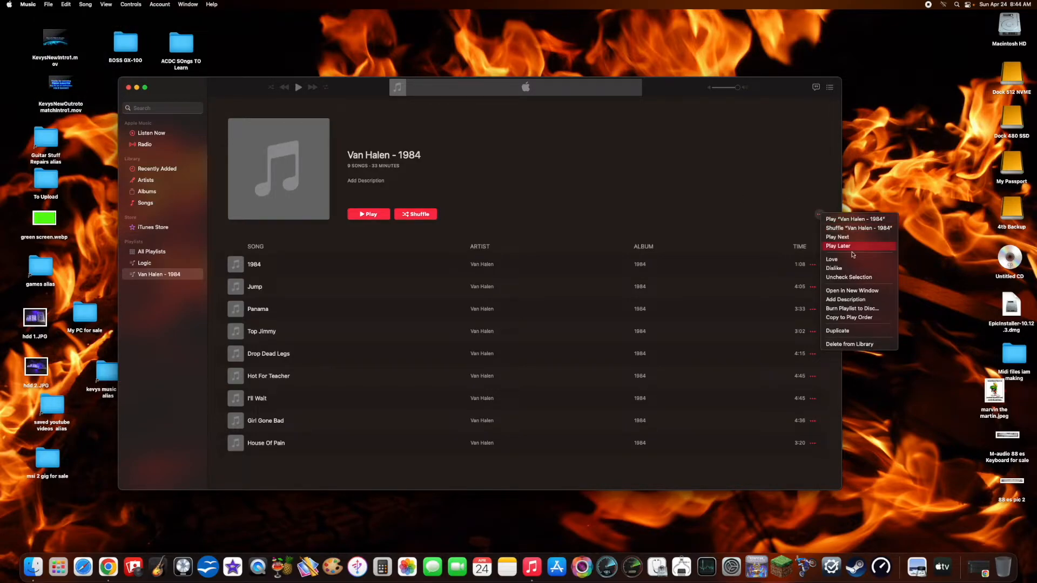
mouse_move(853, 308)
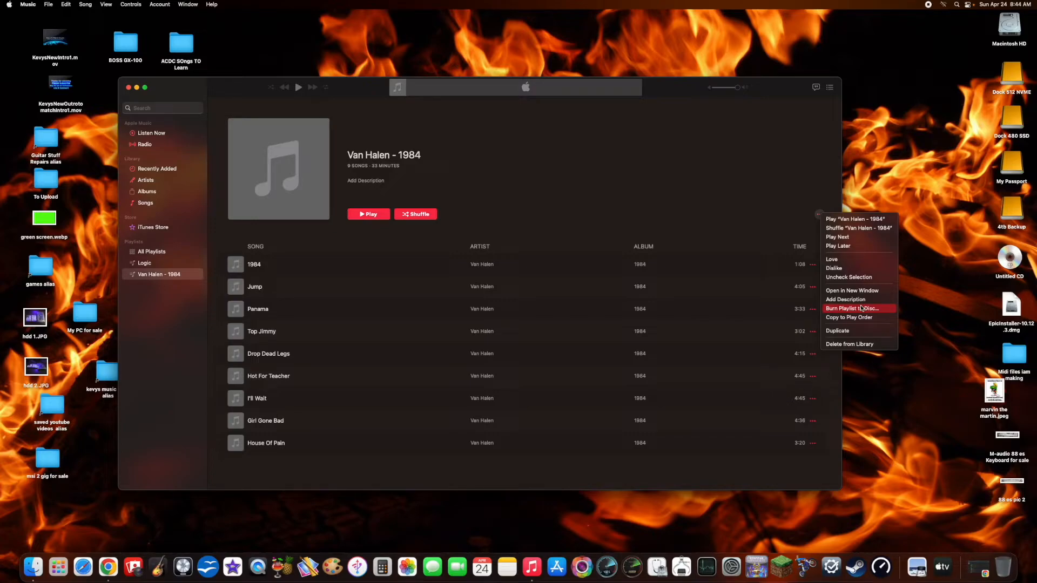
mouse_move(866, 309)
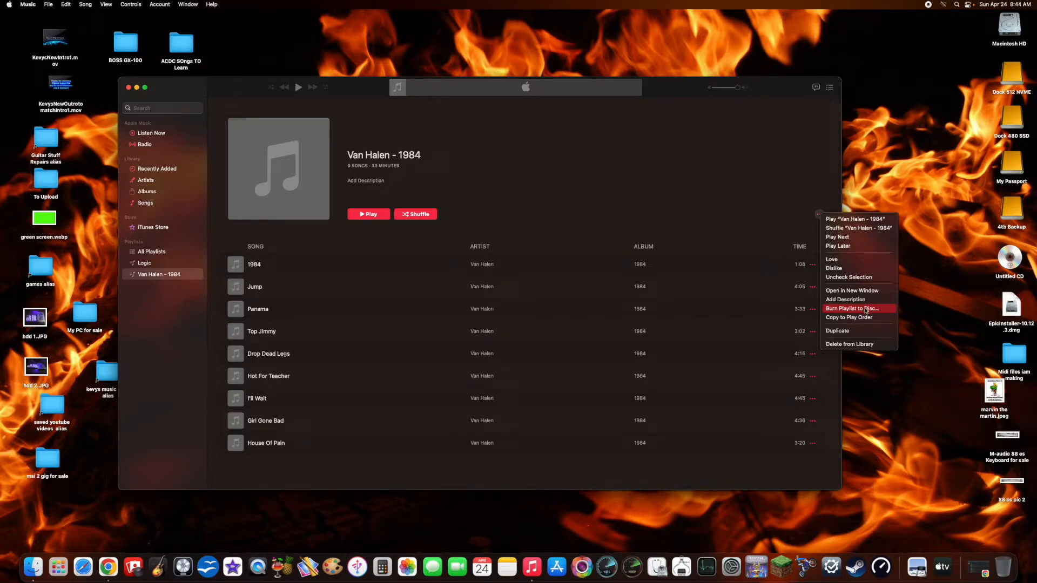
- Burn the Van Halen - 1984 playlist as an Audio CD with 2-second gaps
click(852, 309)
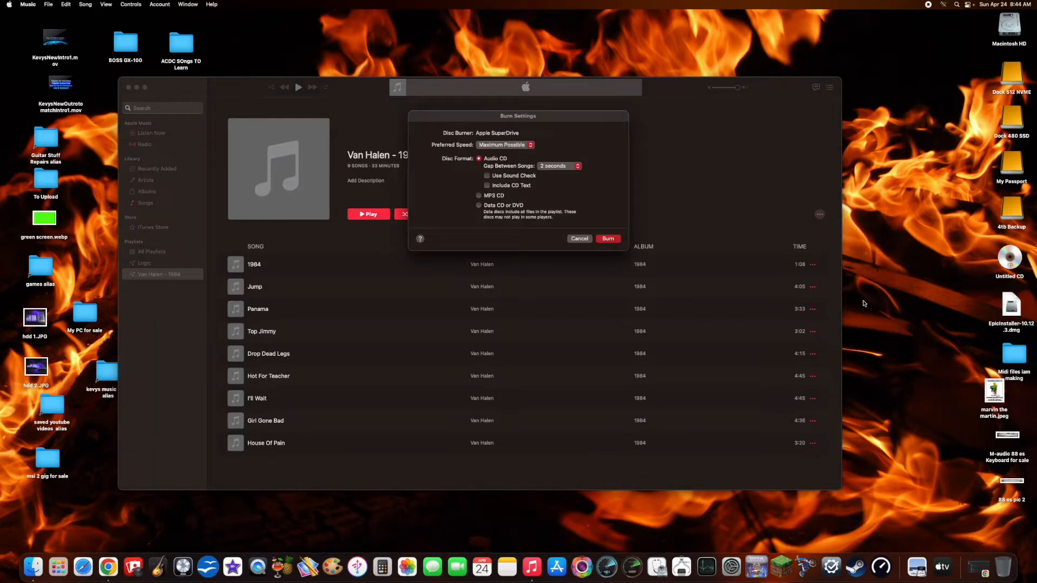
mouse_move(591, 159)
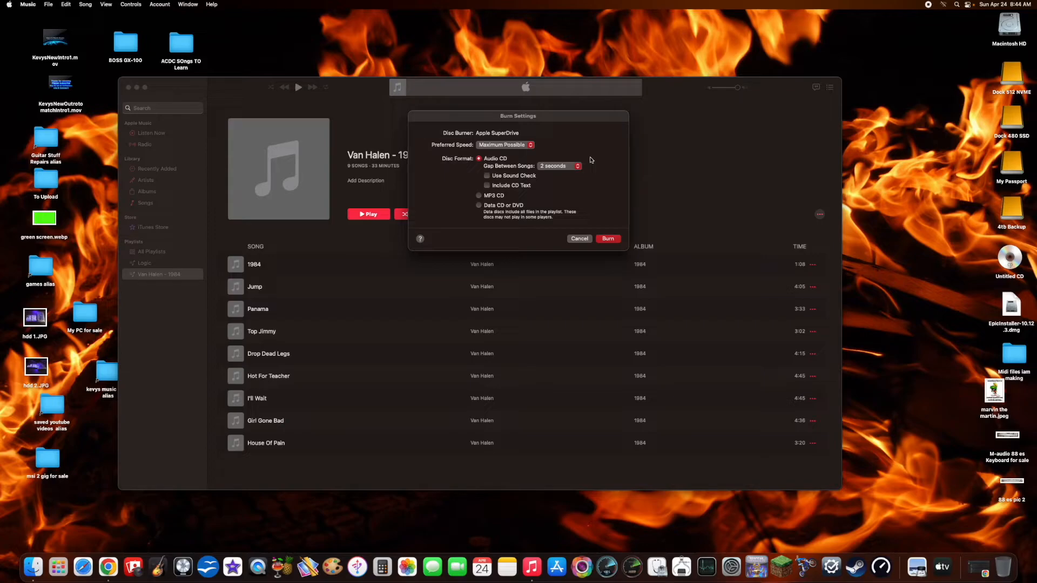
mouse_move(534, 140)
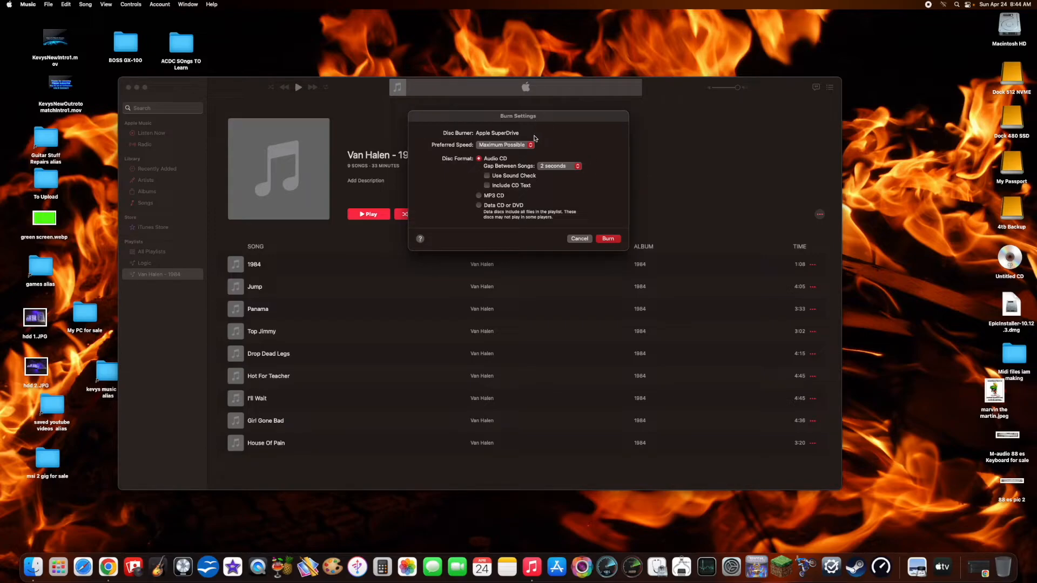
mouse_move(488, 149)
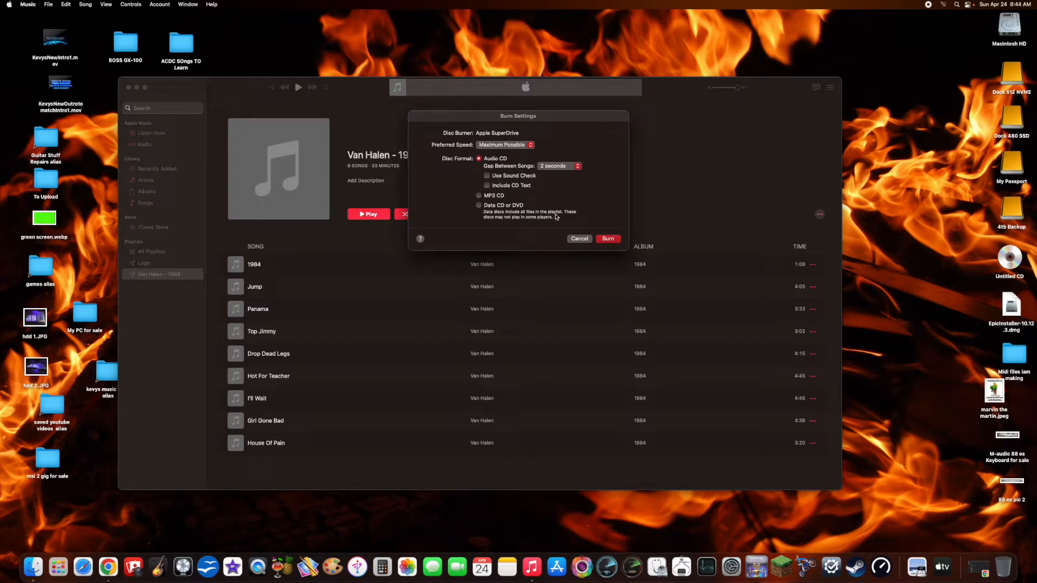
mouse_move(530, 79)
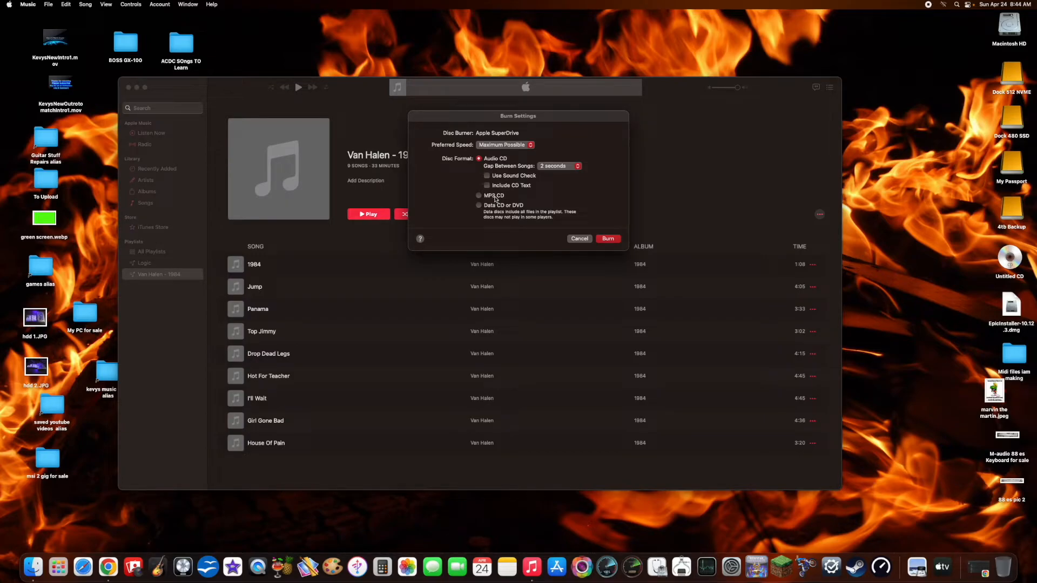
mouse_move(562, 208)
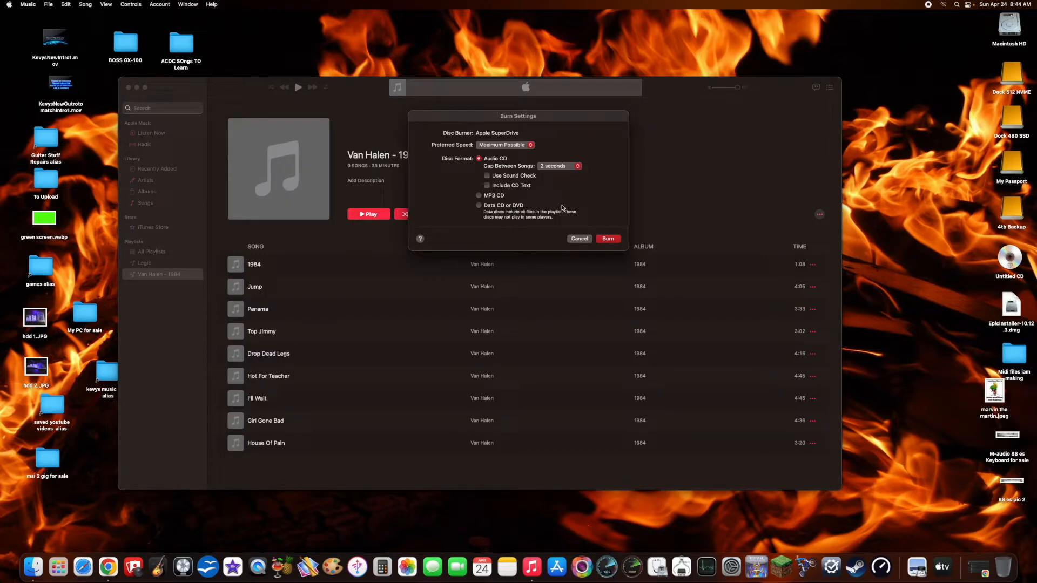
click(559, 166)
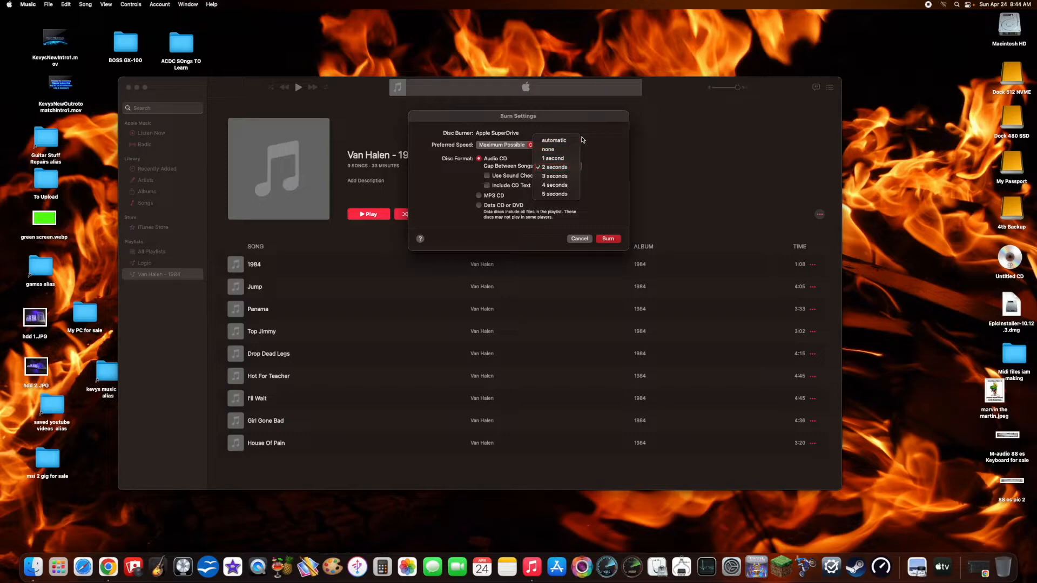
mouse_move(612, 191)
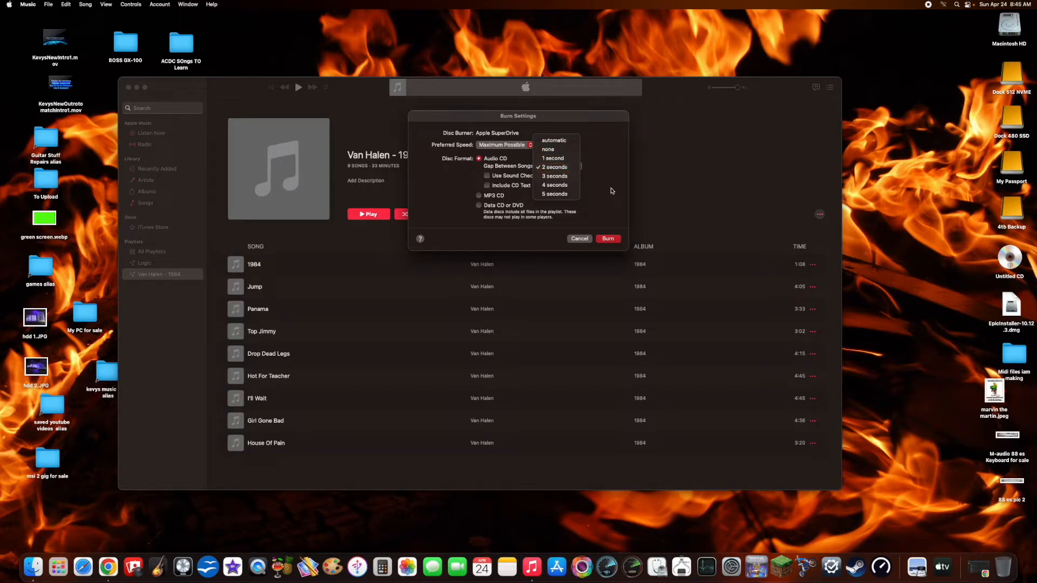
mouse_move(626, 185)
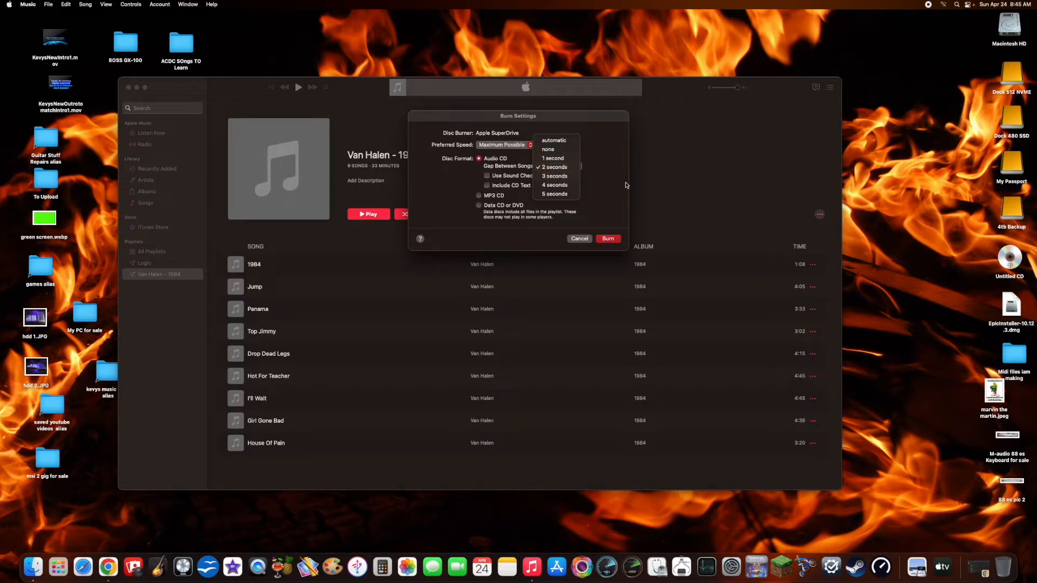
click(553, 167)
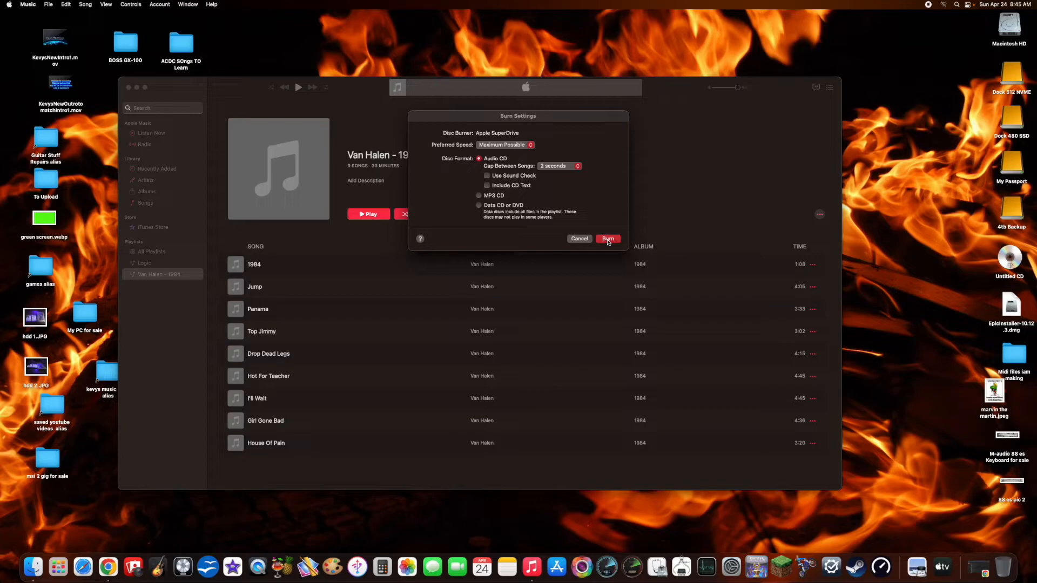
click(608, 239)
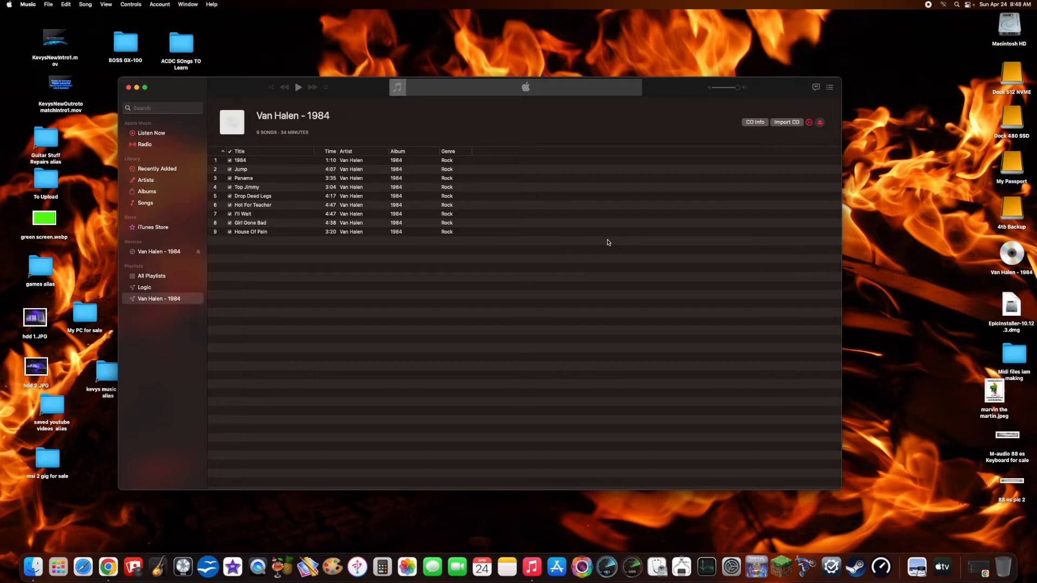
- Select the burned Van Halen - 1984 disc on the desktop, then show Music's Albums view
click(1011, 254)
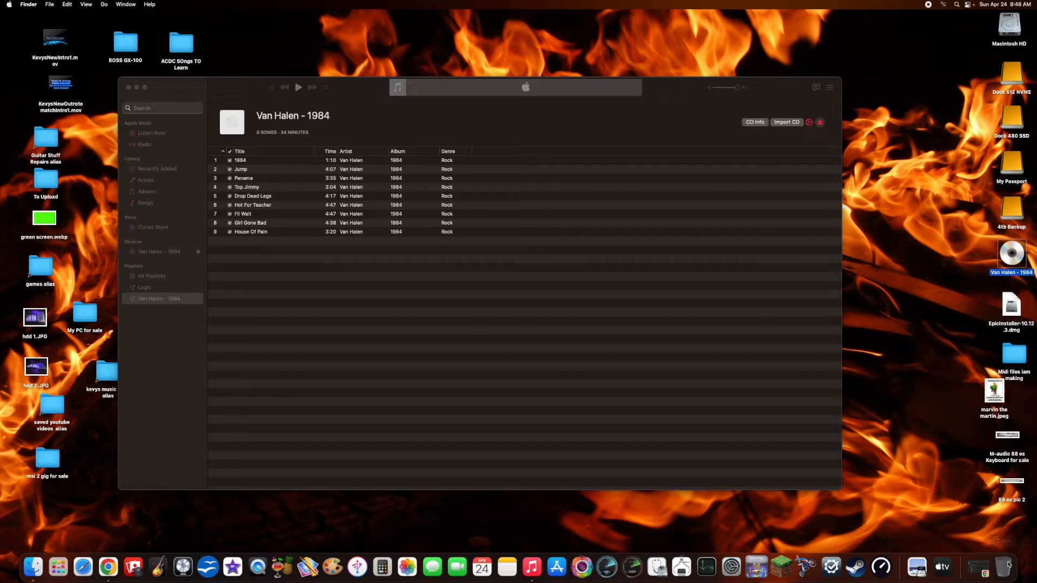
click(147, 191)
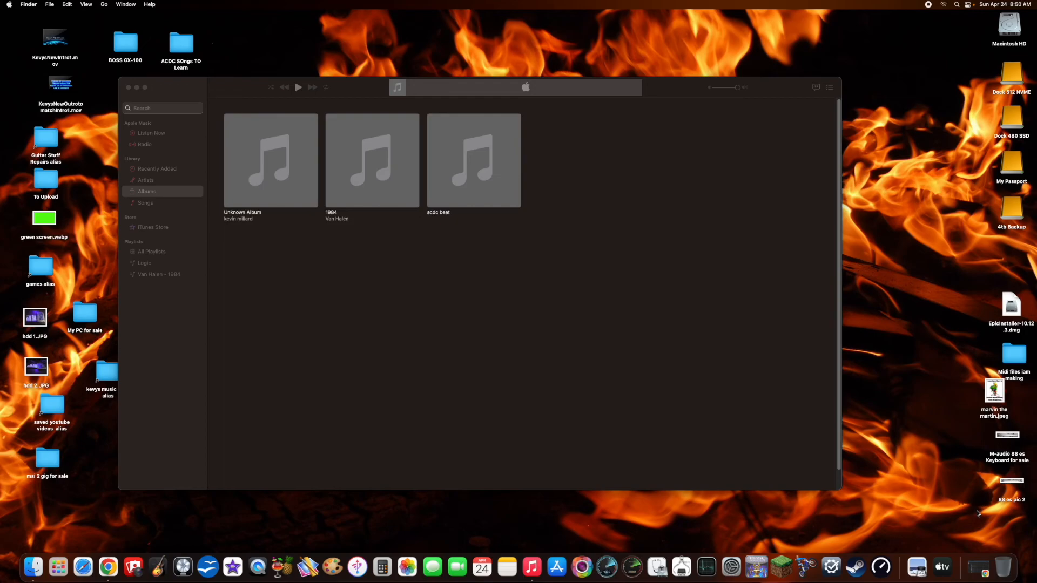
mouse_move(317, 272)
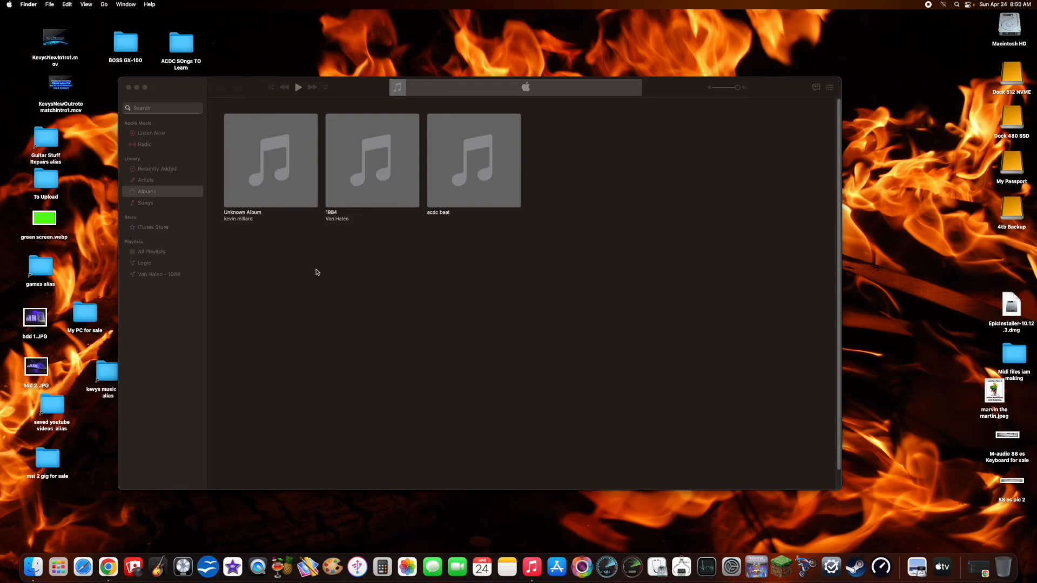
mouse_move(387, 154)
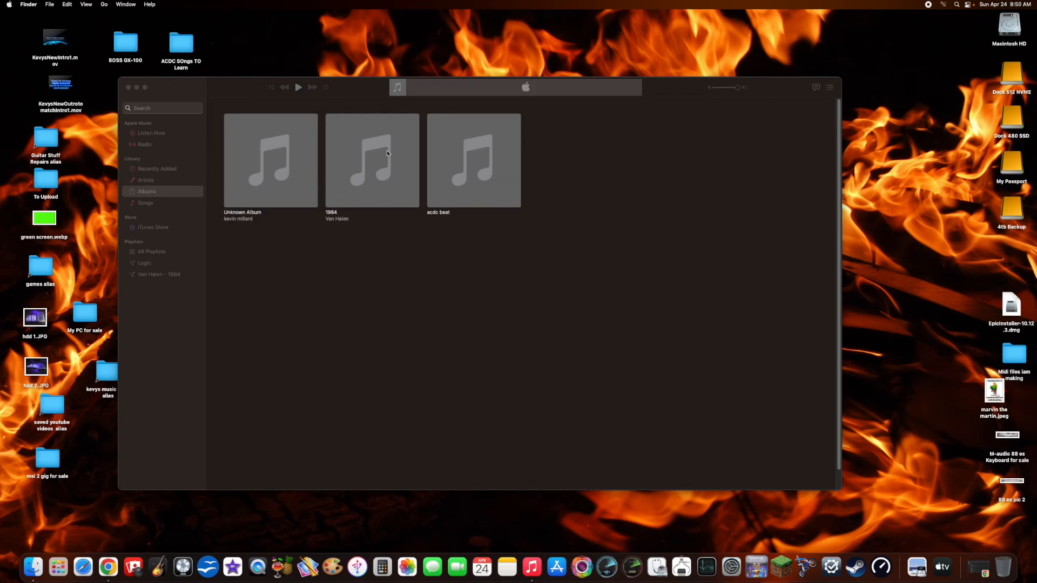
mouse_move(366, 150)
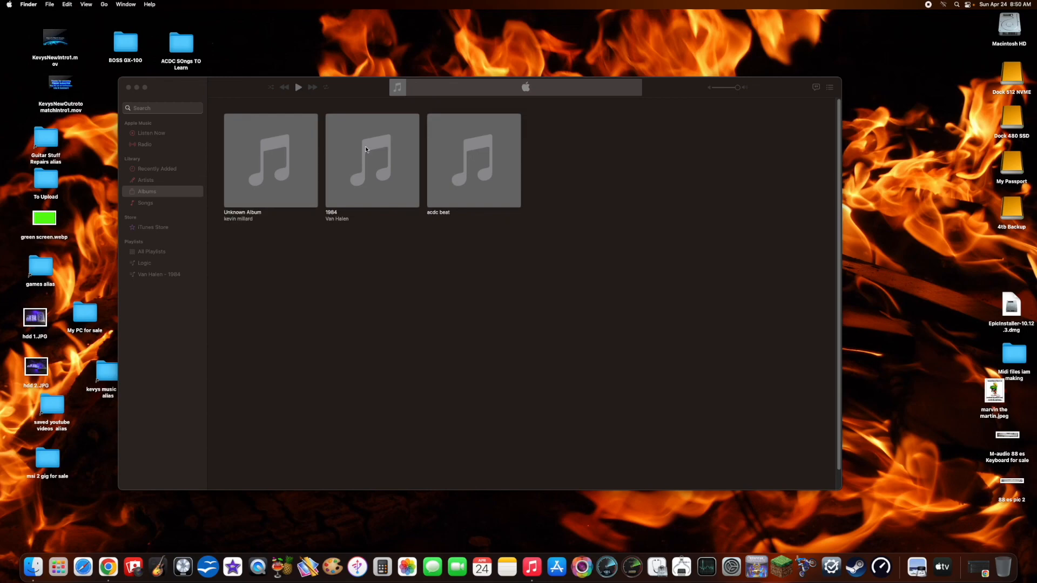